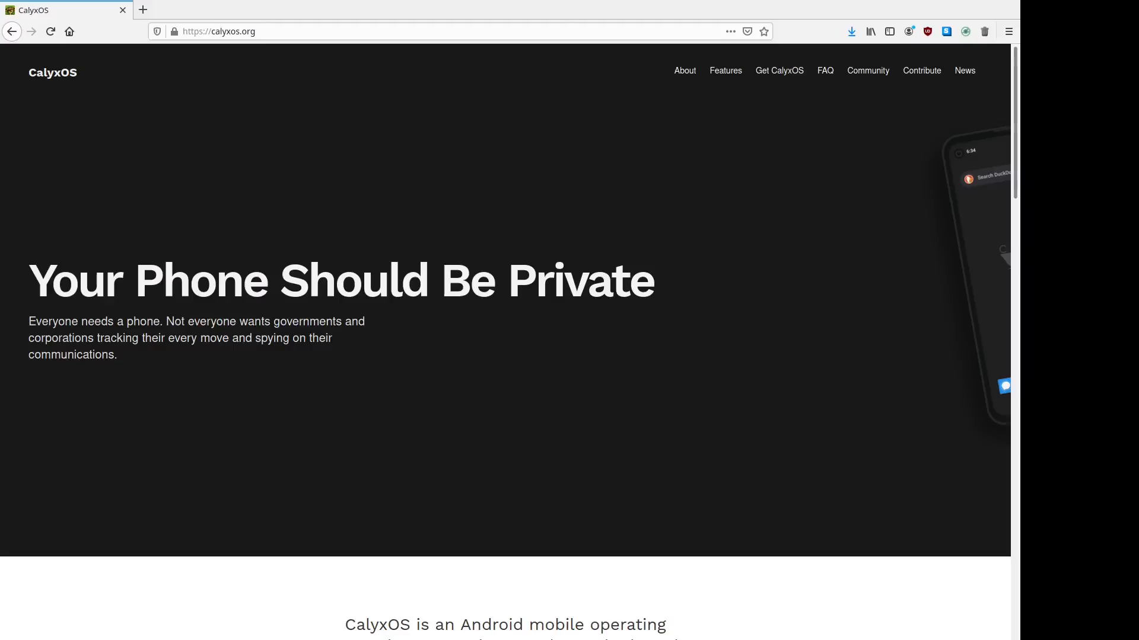
pyautogui.moveTo(861, 373)
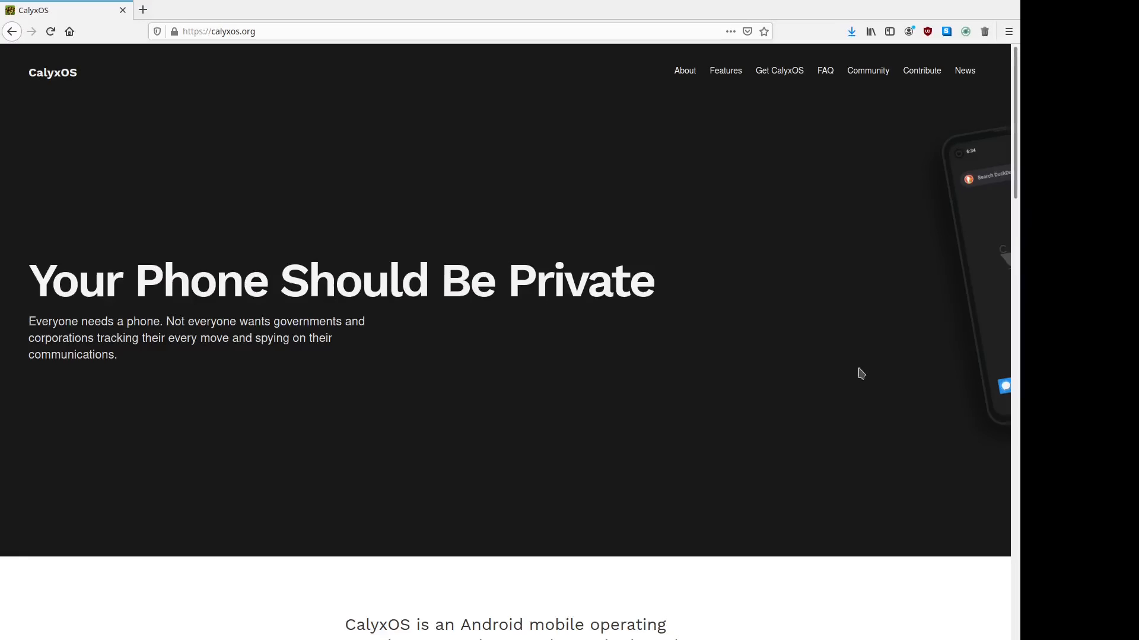
# Download the Pixel 5 (redfin) firmware image from the Stable table on Get CalyxOS
pyautogui.scroll(-3)
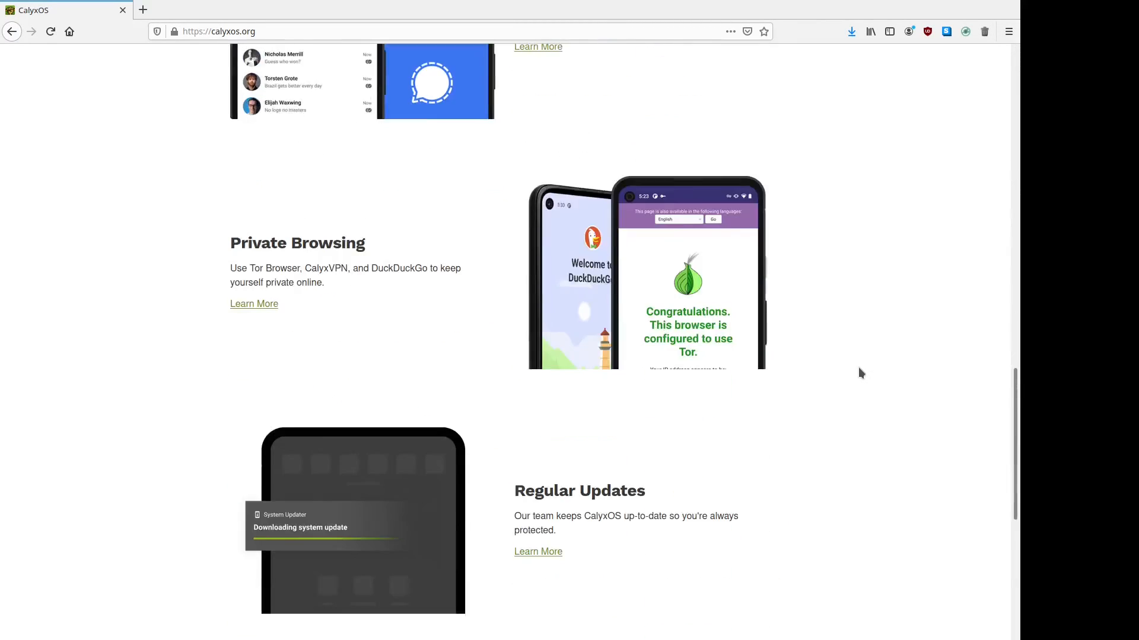
pyautogui.scroll(-3)
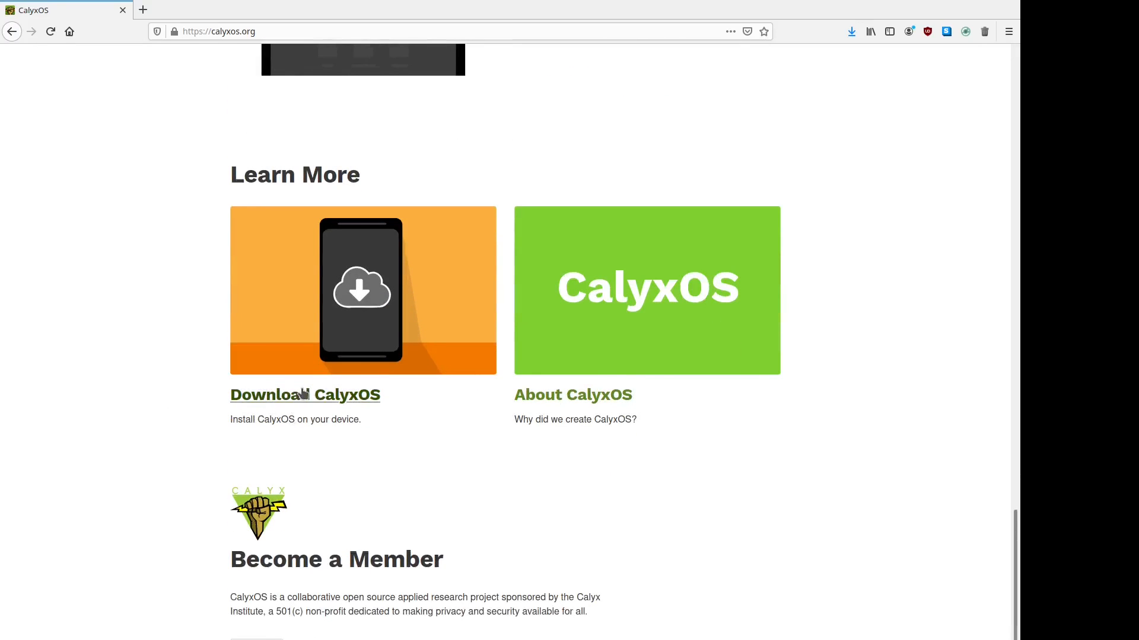
pyautogui.click(305, 395)
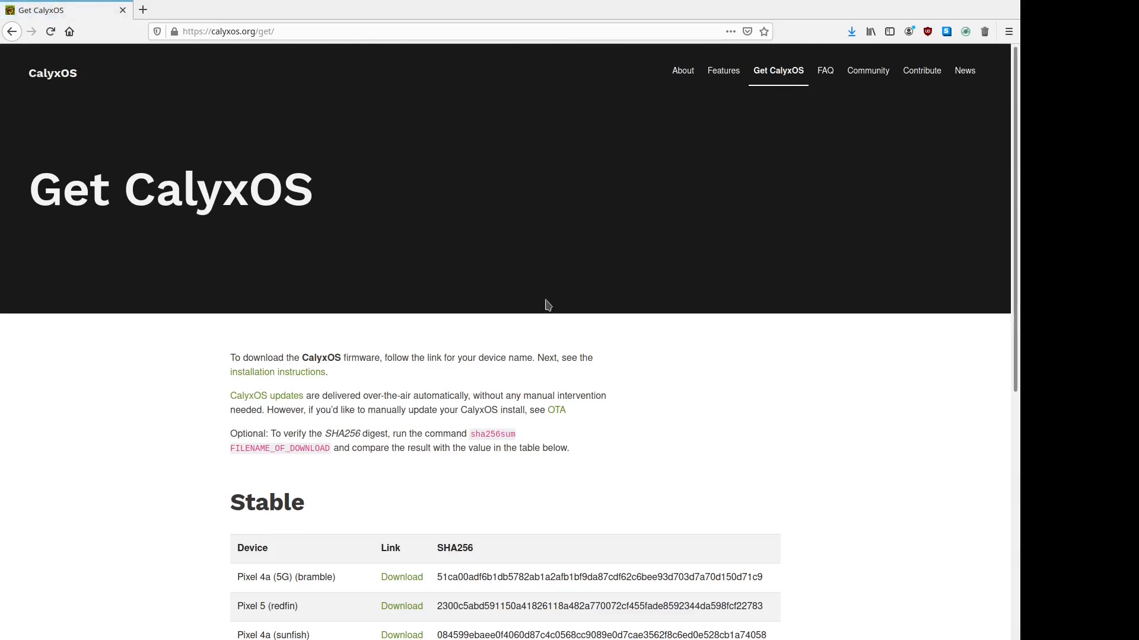
pyautogui.scroll(-3)
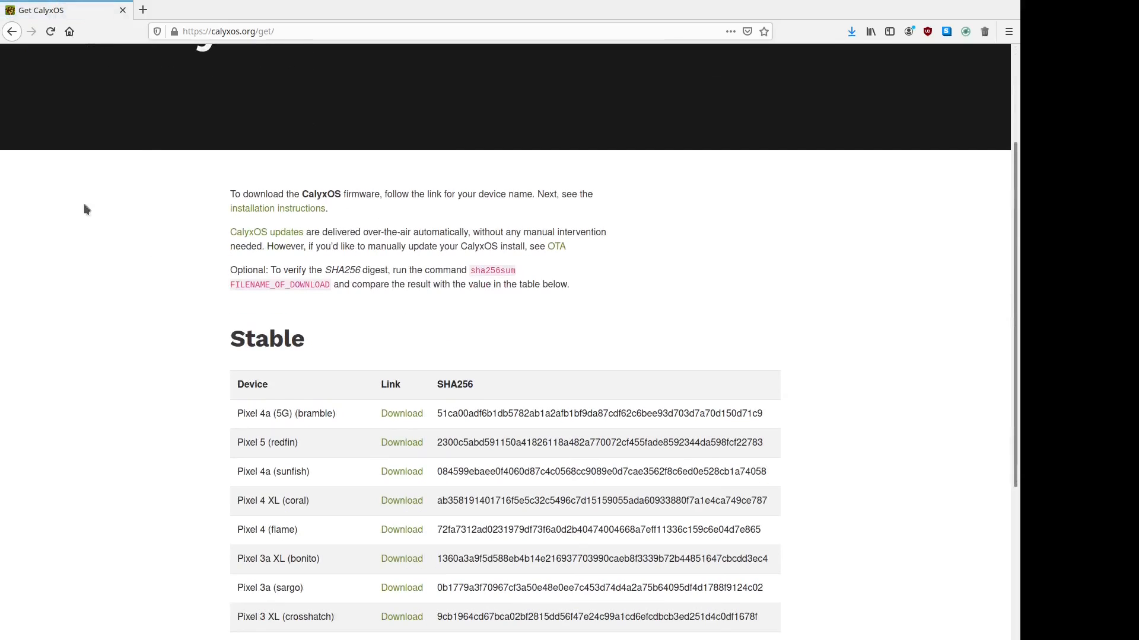
pyautogui.moveTo(402, 442)
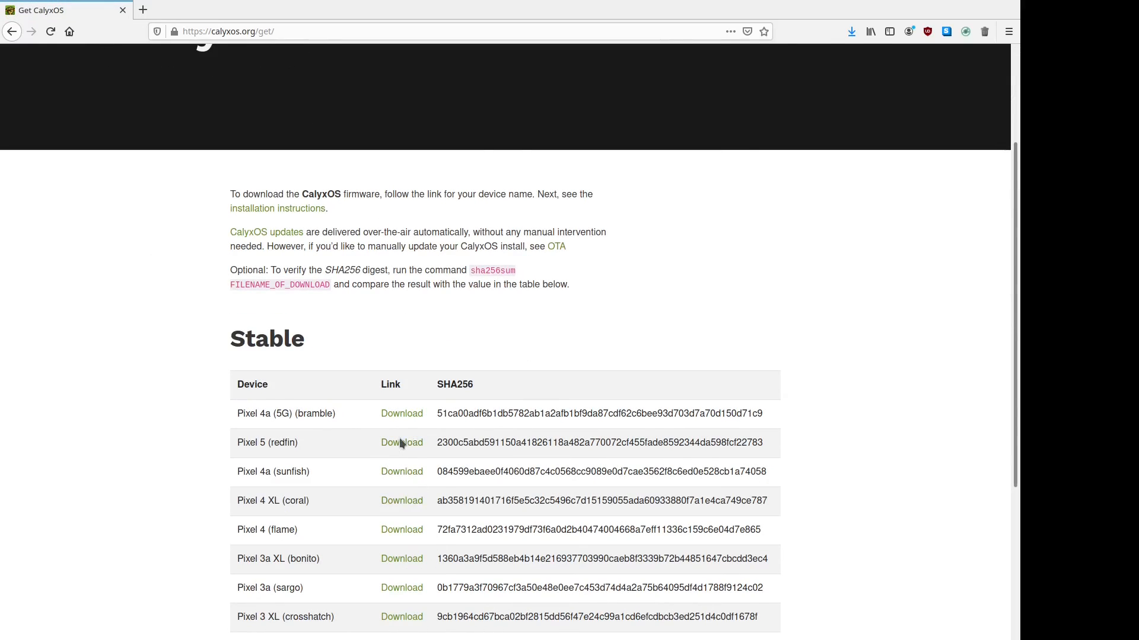
pyautogui.click(402, 442)
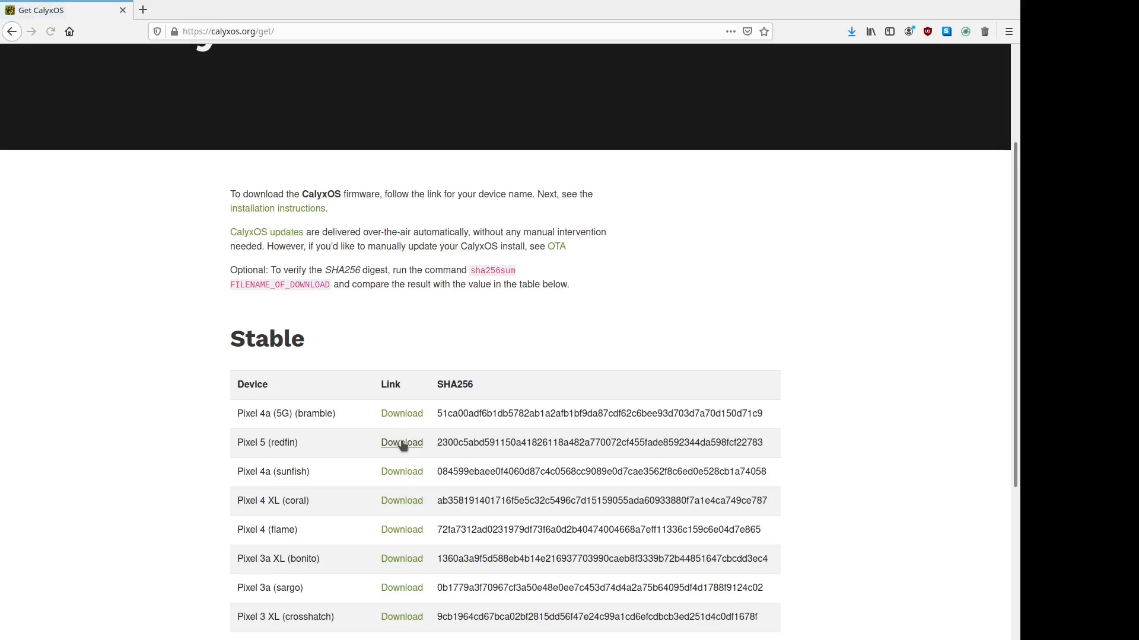
pyautogui.moveTo(650, 420)
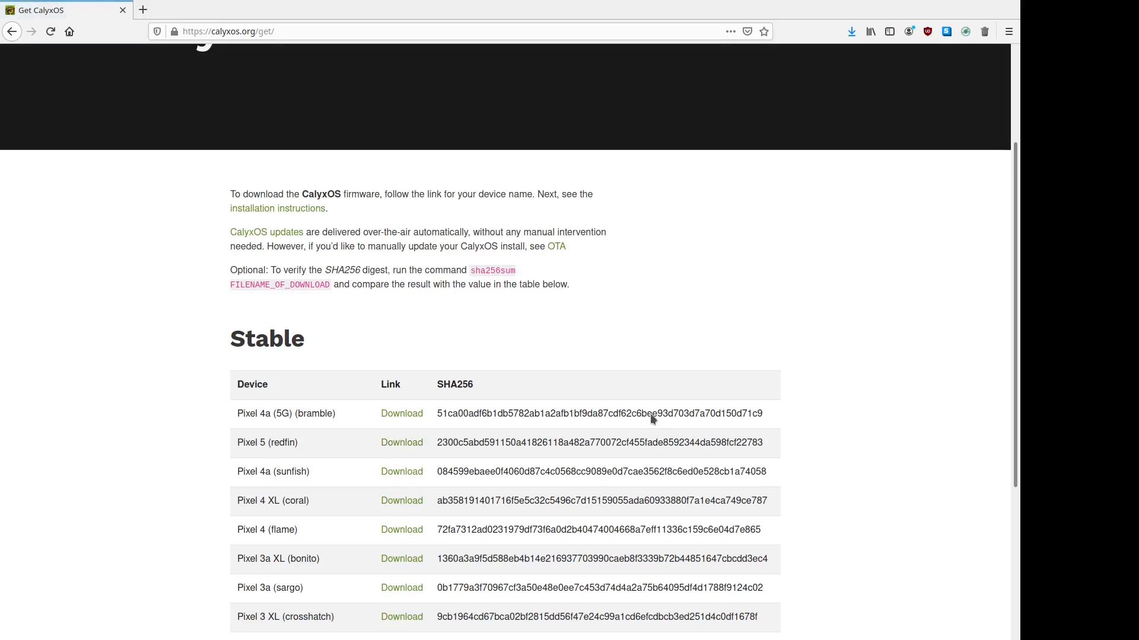
pyautogui.moveTo(543, 471)
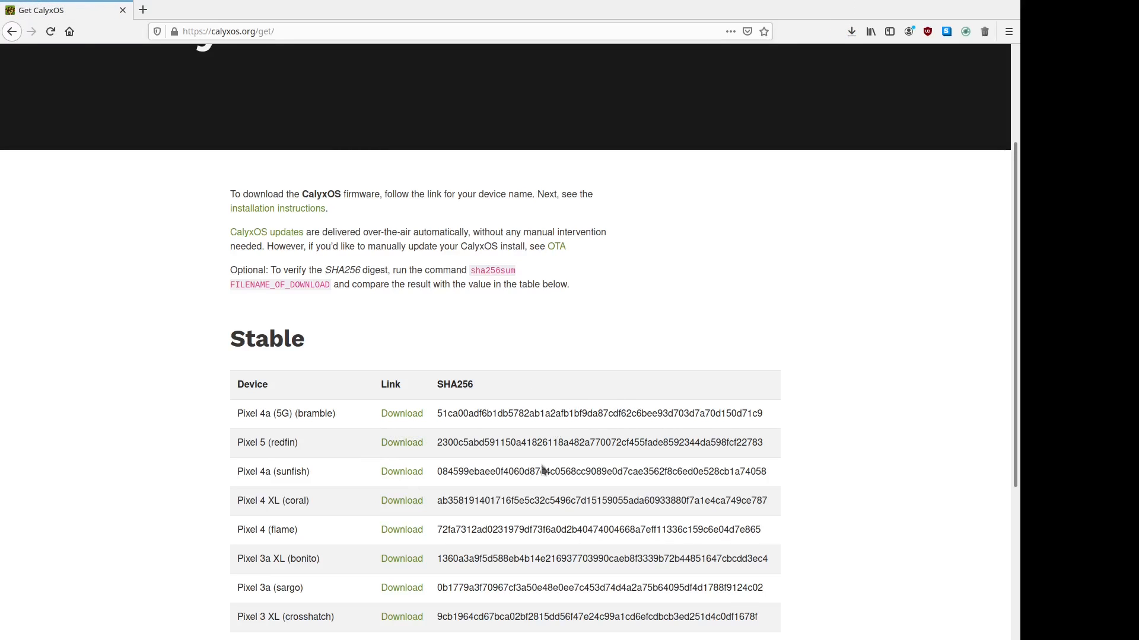
pyautogui.moveTo(513, 219)
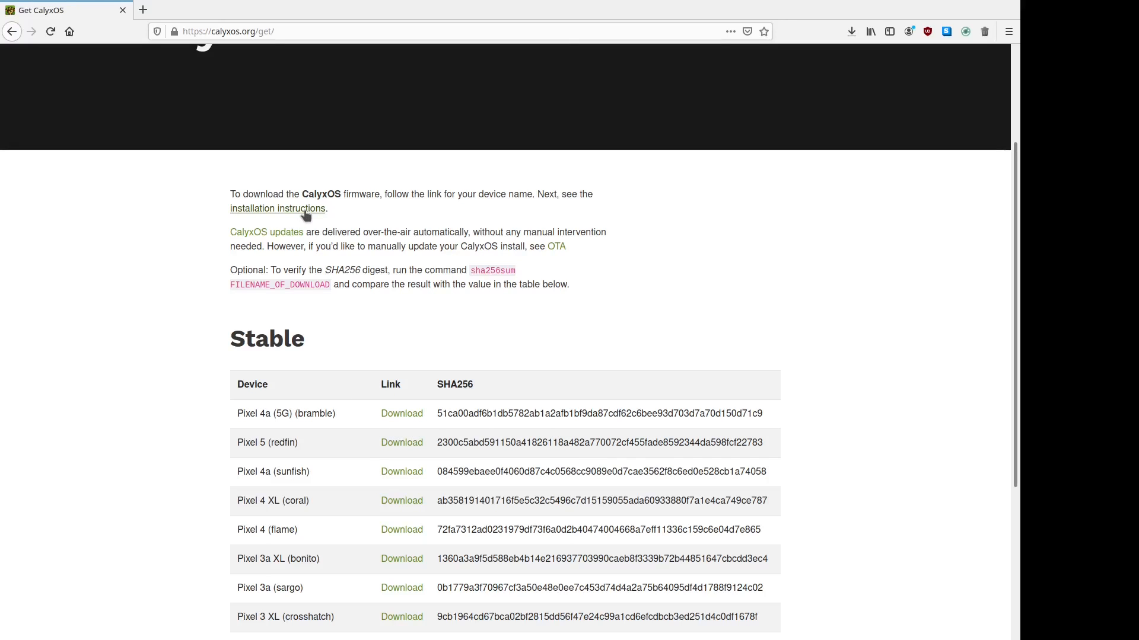
# Review the Commandline Installer page down to the Linux flasher download and its SHA256 value
pyautogui.click(277, 208)
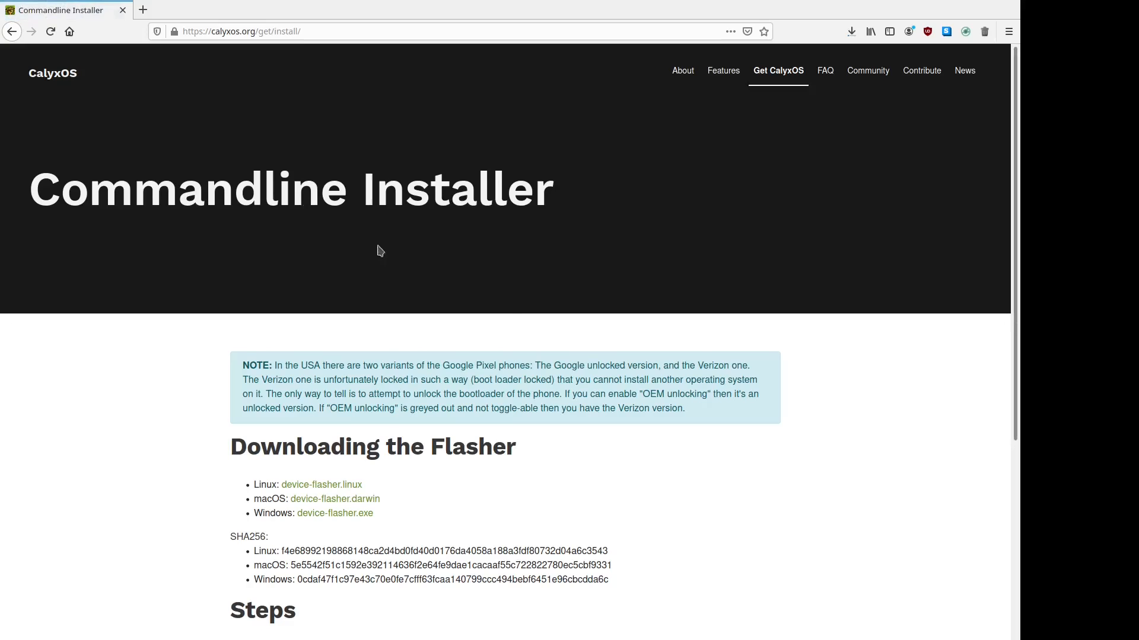
pyautogui.moveTo(344, 363)
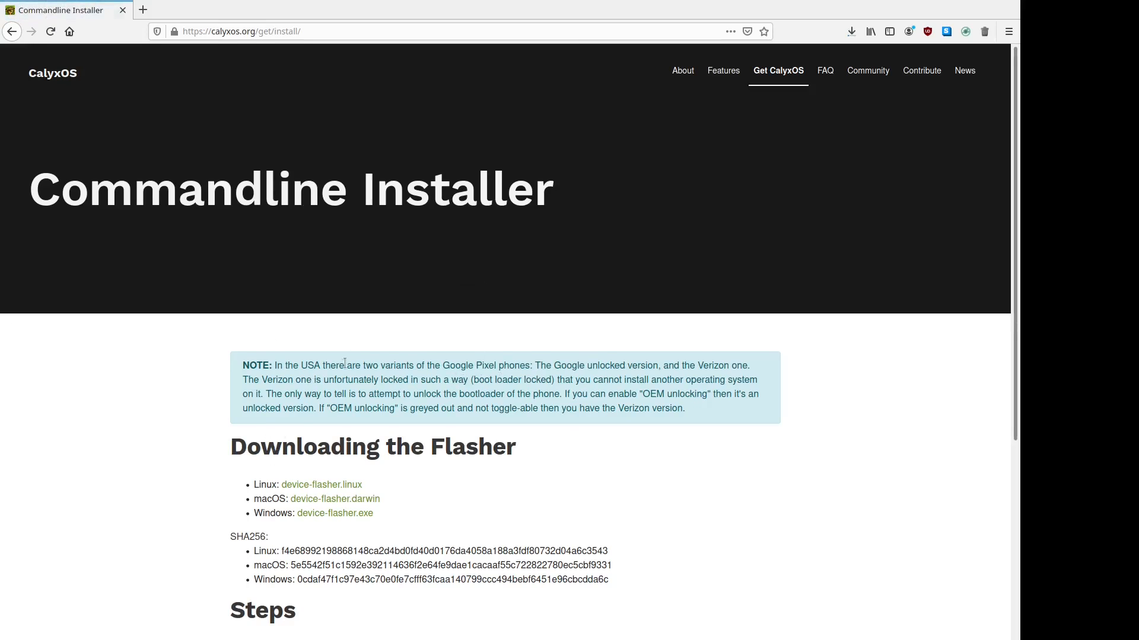
pyautogui.moveTo(534, 363)
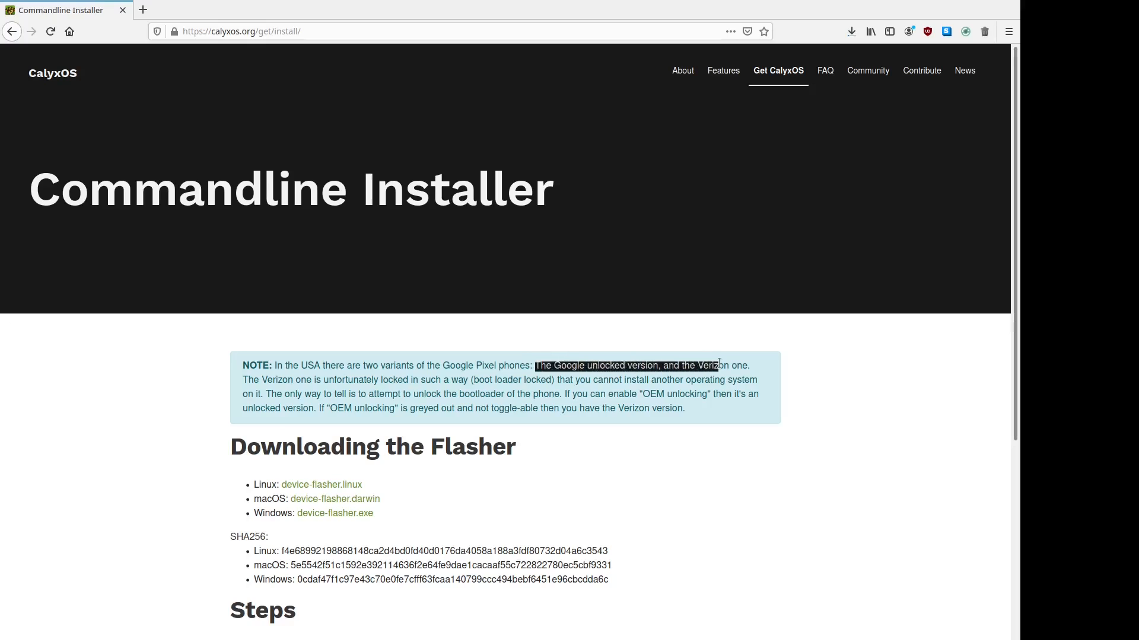
pyautogui.click(251, 379)
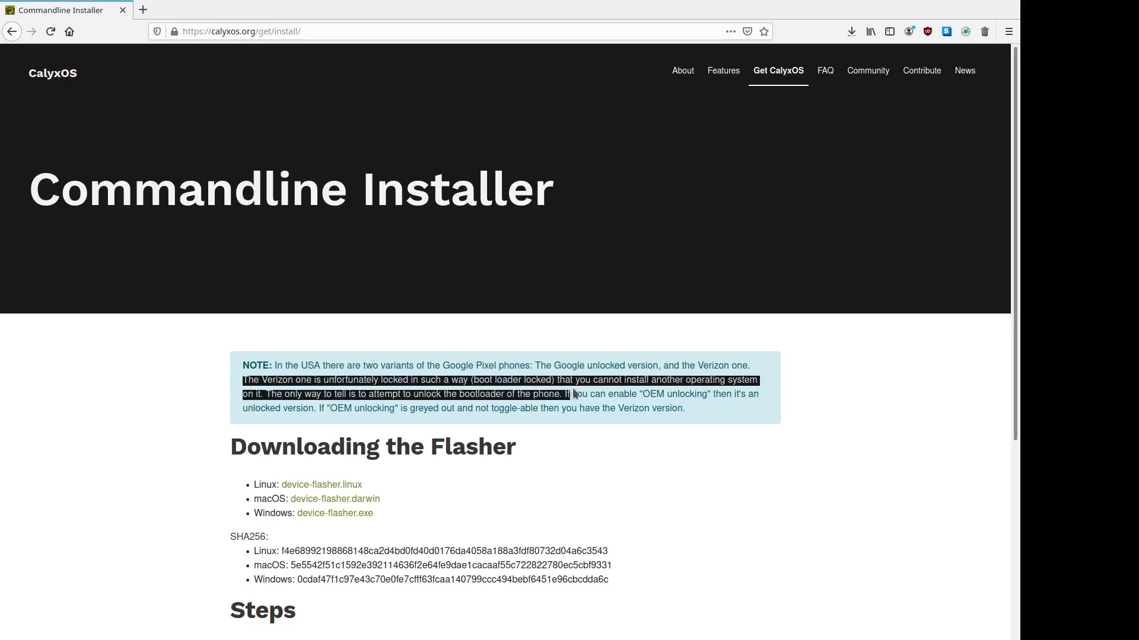
pyautogui.click(706, 444)
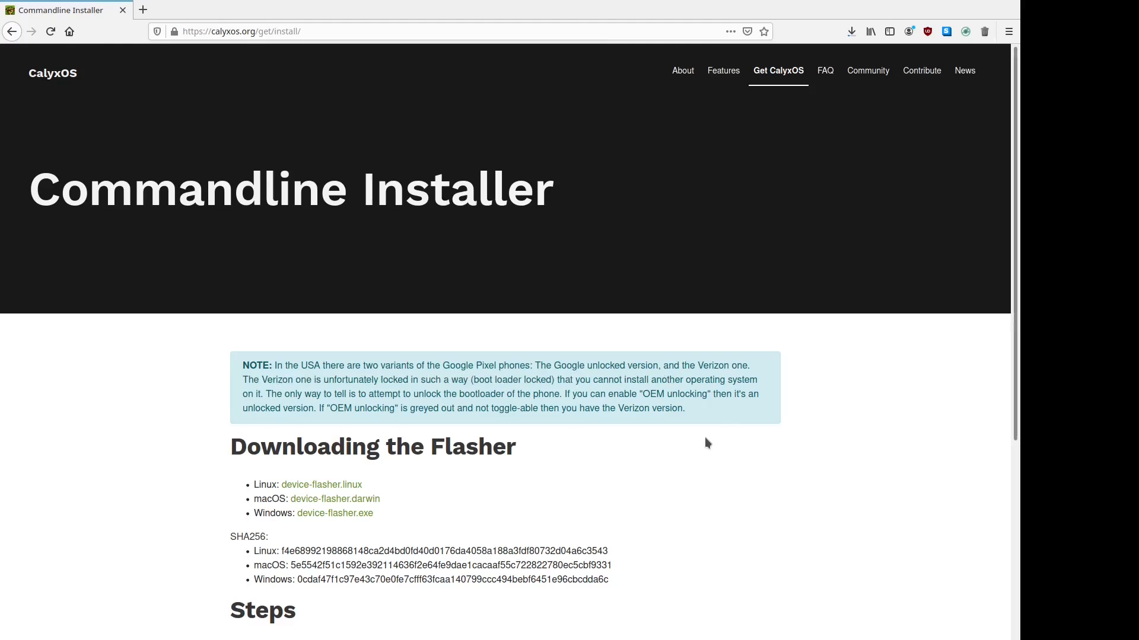
pyautogui.scroll(-3)
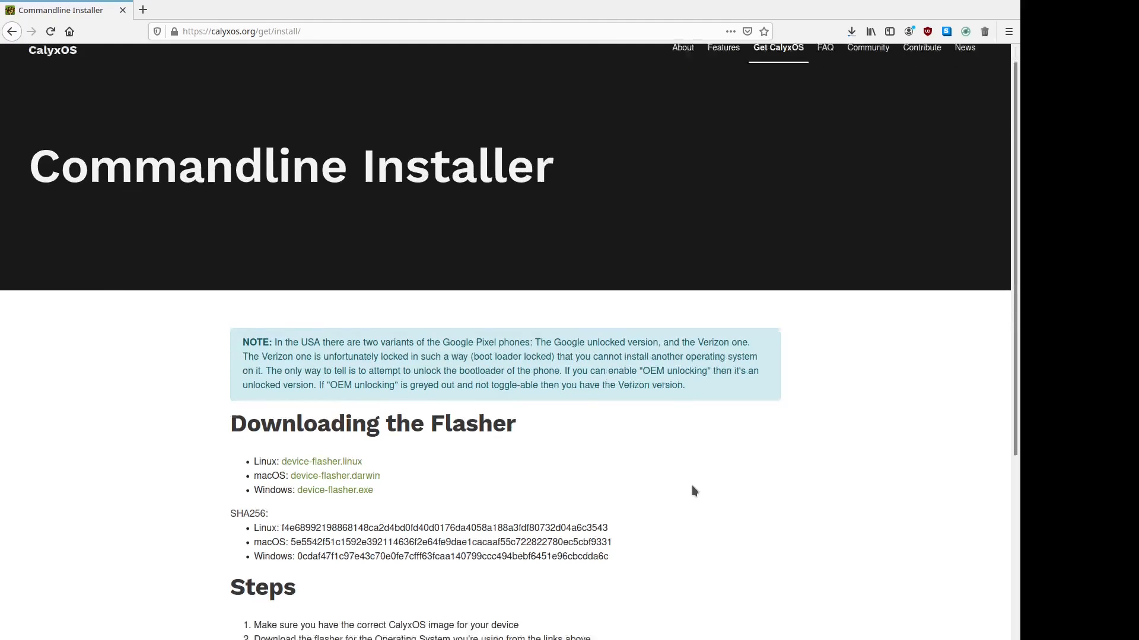
pyautogui.scroll(-3)
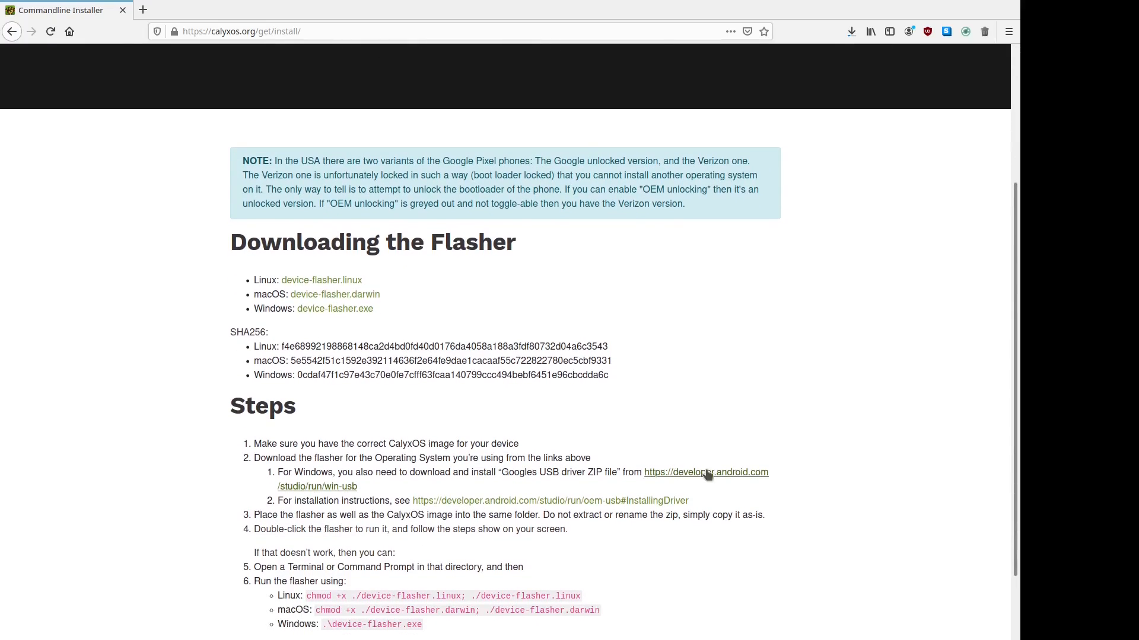
pyautogui.moveTo(644, 443)
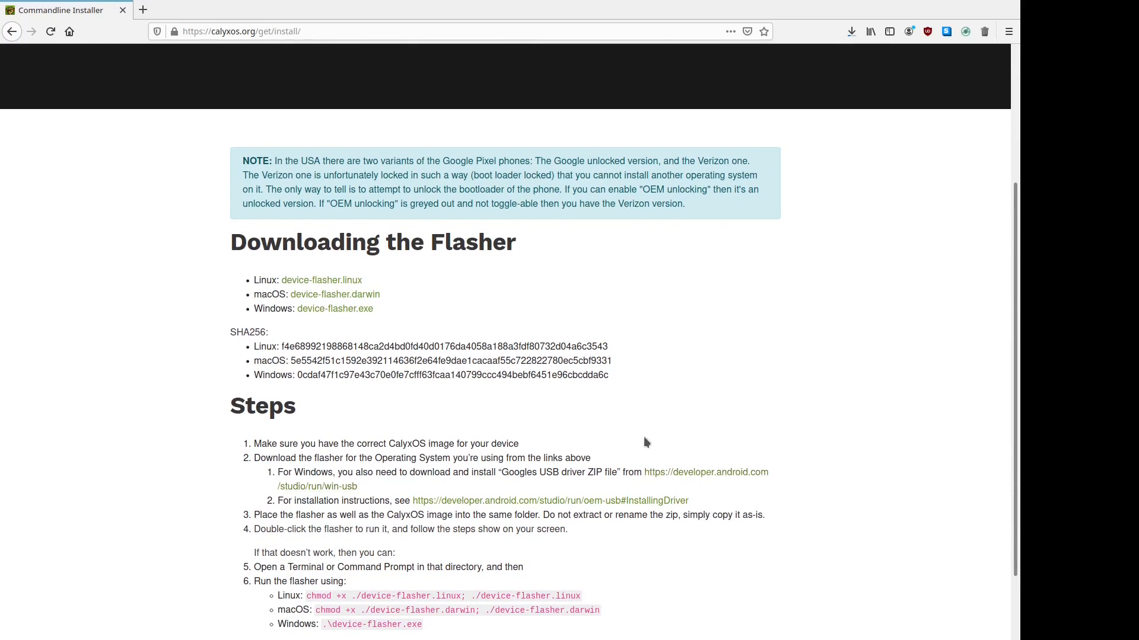
pyautogui.scroll(3)
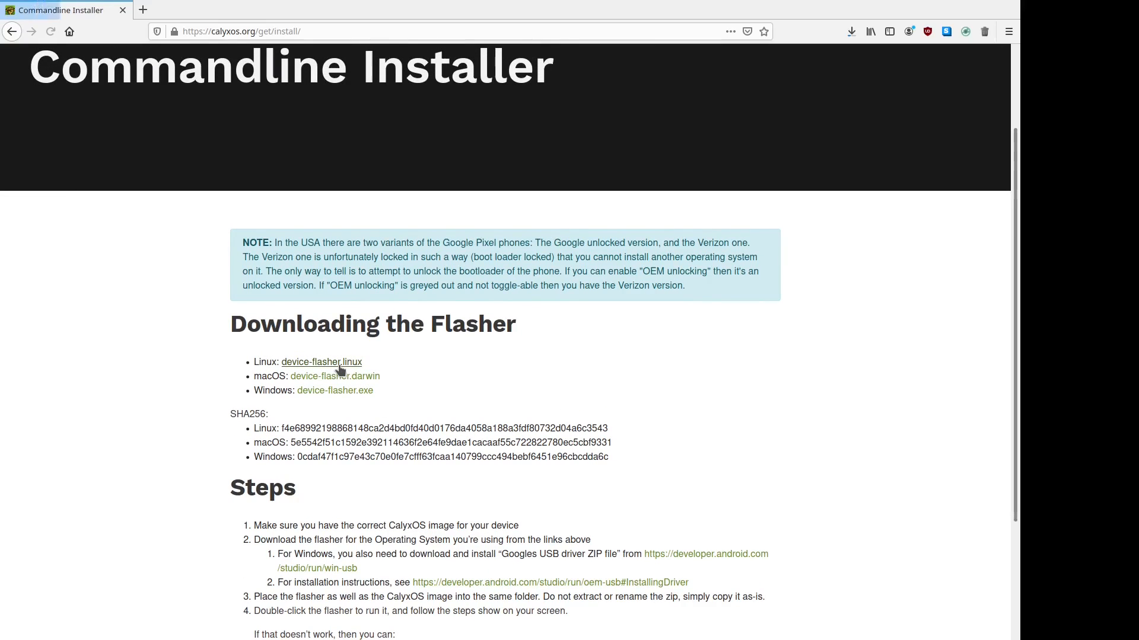
pyautogui.moveTo(687, 336)
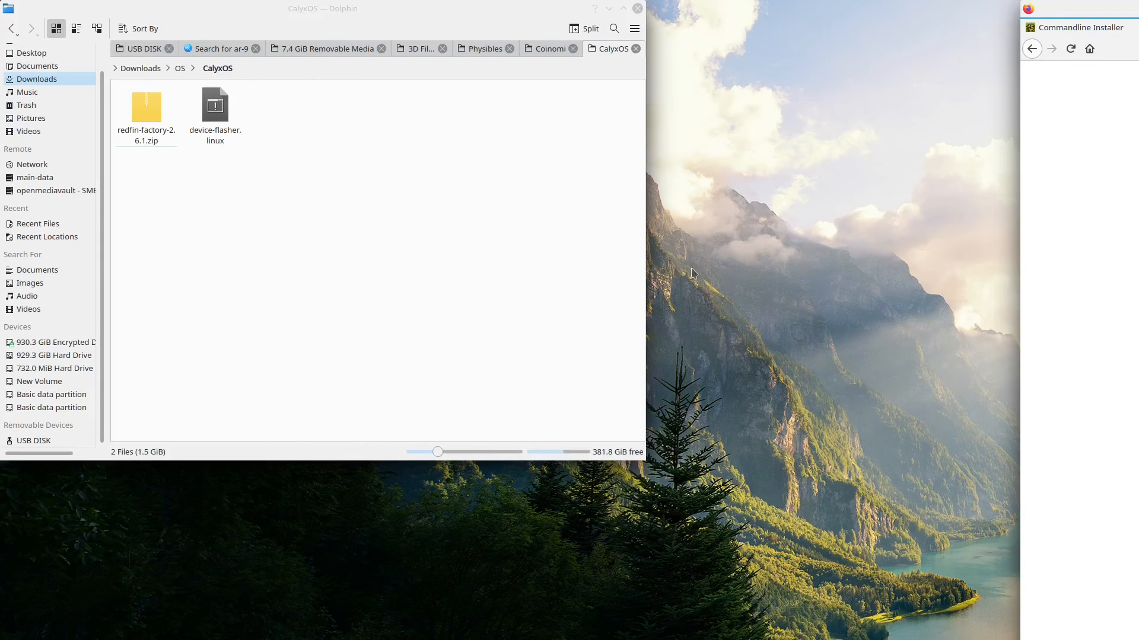
# Start Konsole in the CalyxOS folder beside device-flasher.linux, with the checksum page visible
pyautogui.click(215, 109)
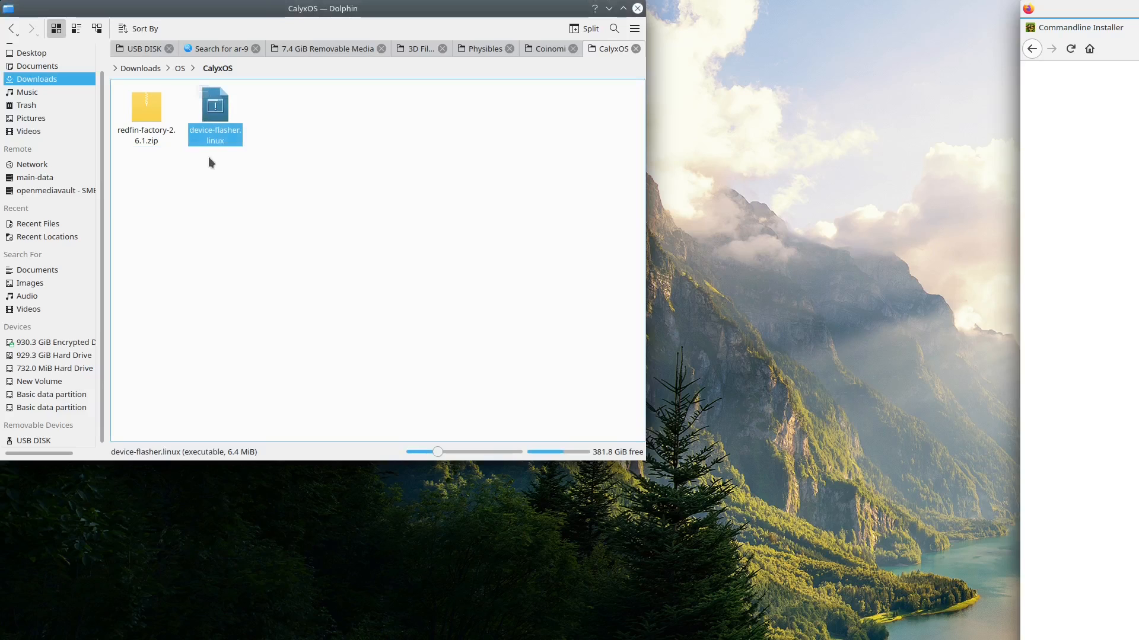
pyautogui.click(145, 116)
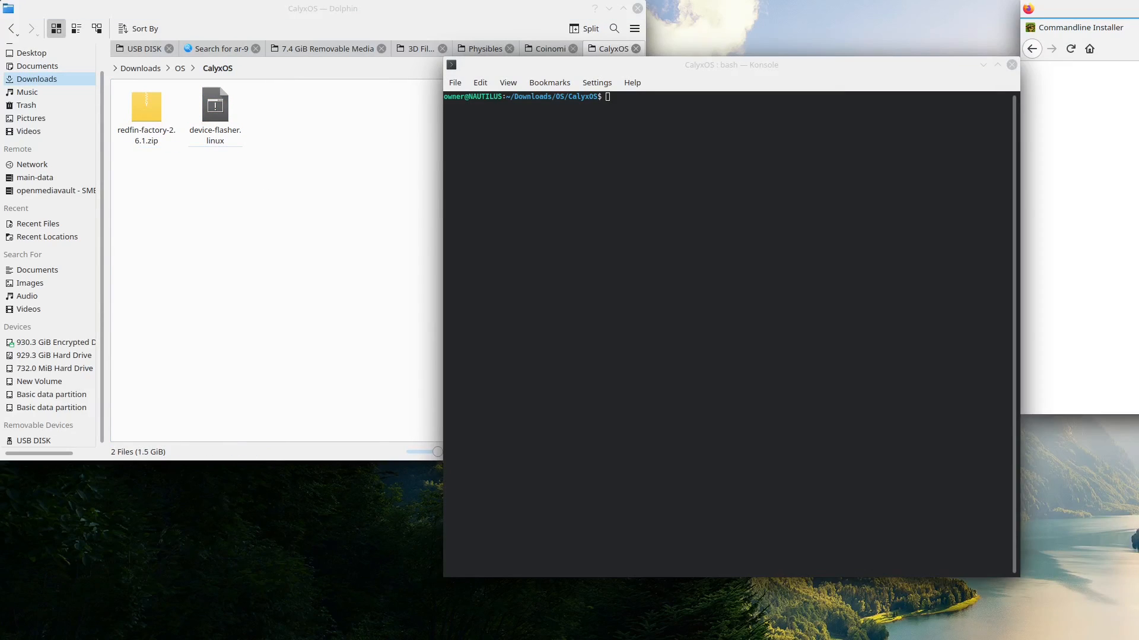
pyautogui.click(1078, 28)
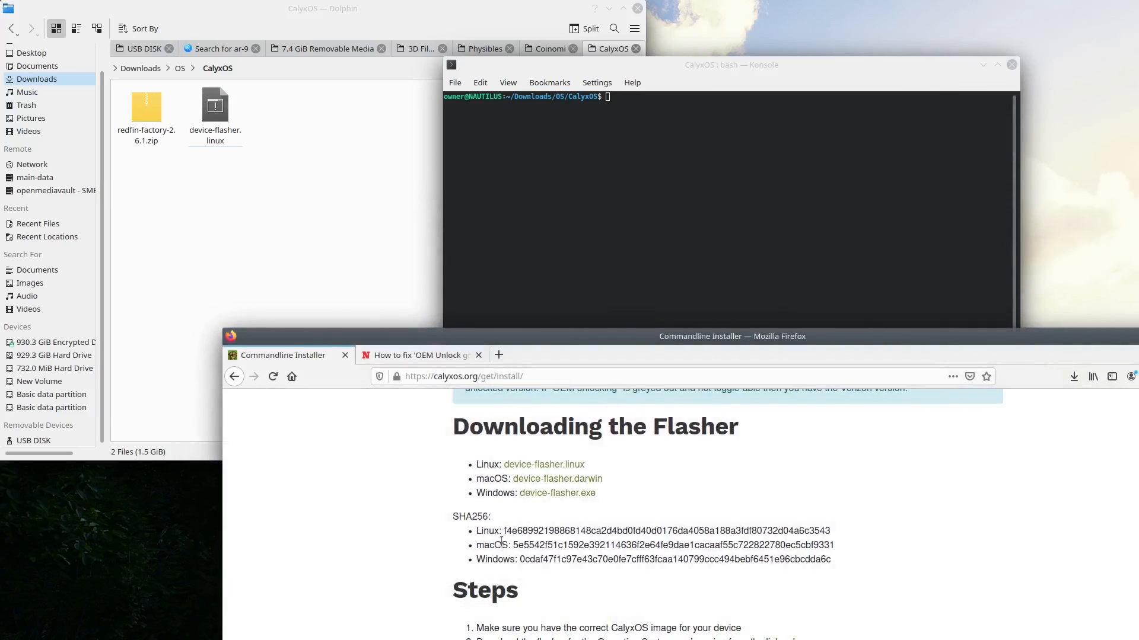
pyautogui.click(214, 106)
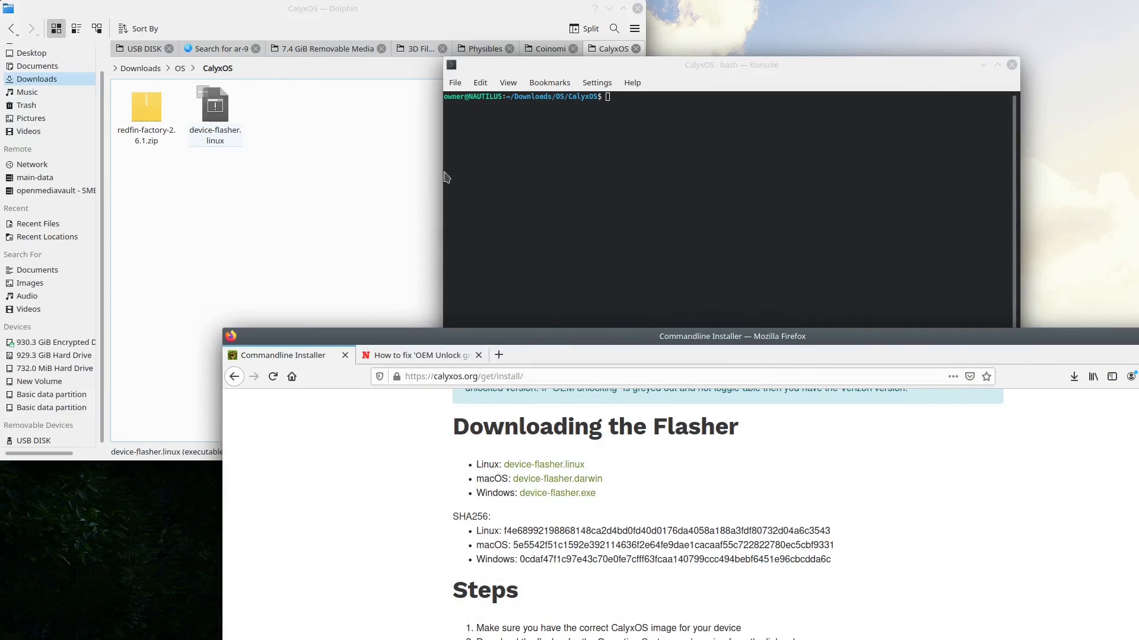
# Run sha256sum device-flasher.linux and match it against the website's Linux checksum
pyautogui.write('clear')
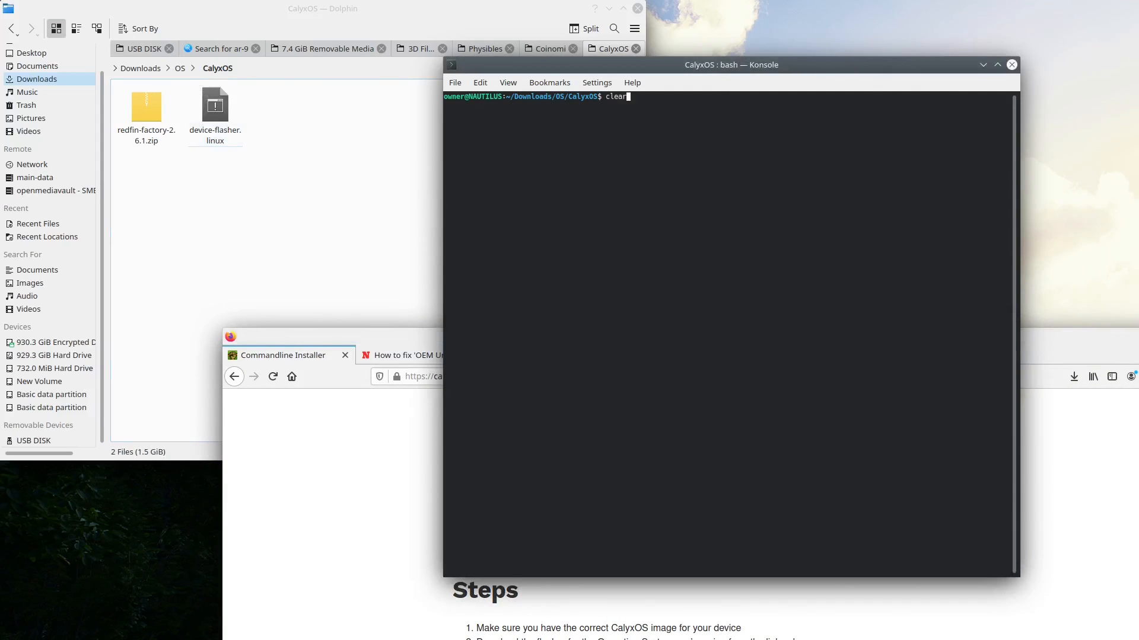
pyautogui.write('sha256sum device-flasher.linux')
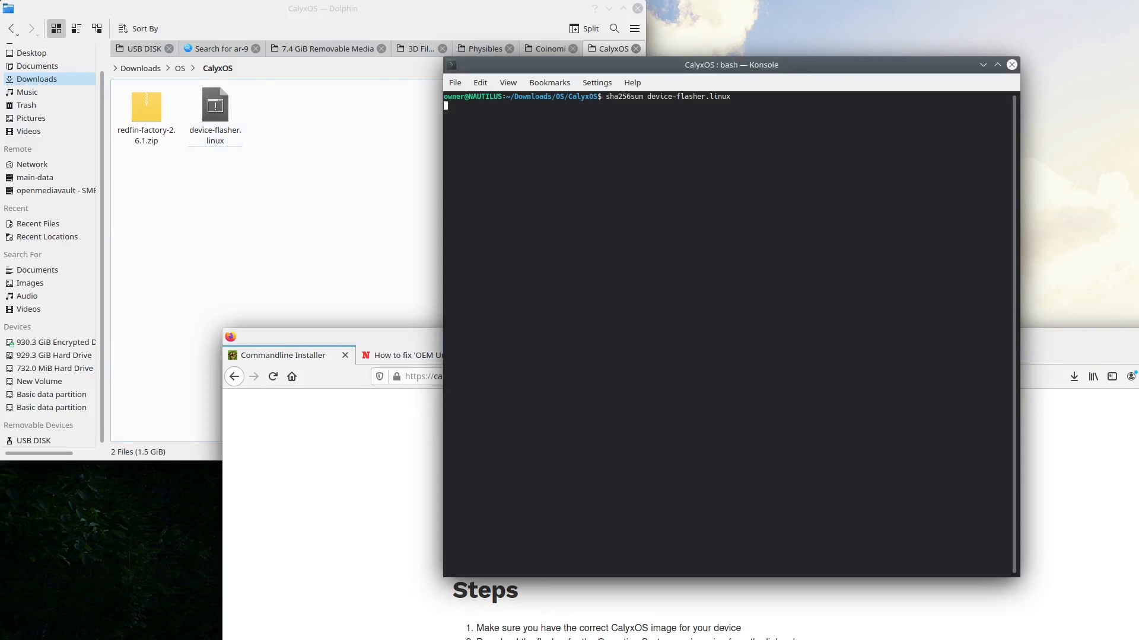
pyautogui.press('Return')
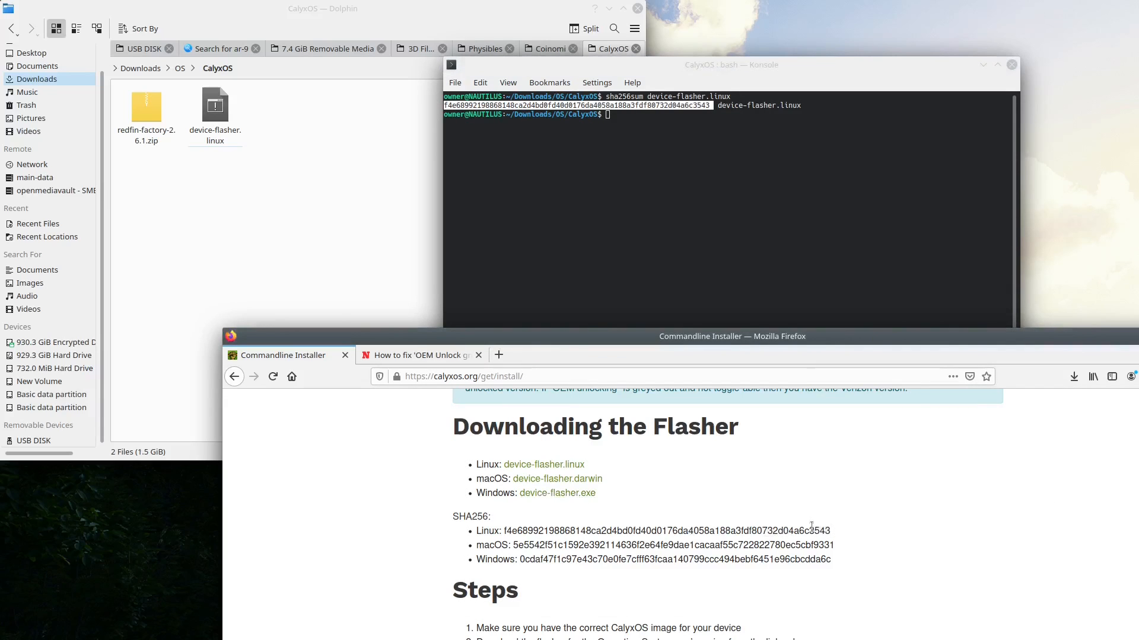
pyautogui.moveTo(834, 536)
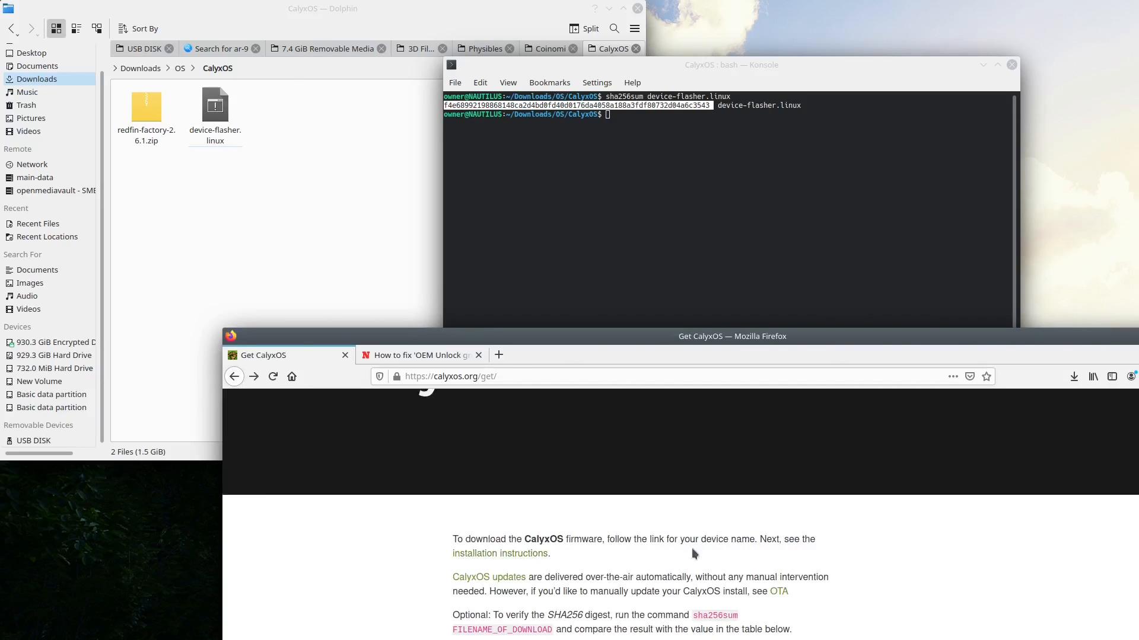
# Run sha256sum redfin-factory-2.6.1.zip and match it against the Pixel 5 (redfin) checksum
pyautogui.scroll(-3)
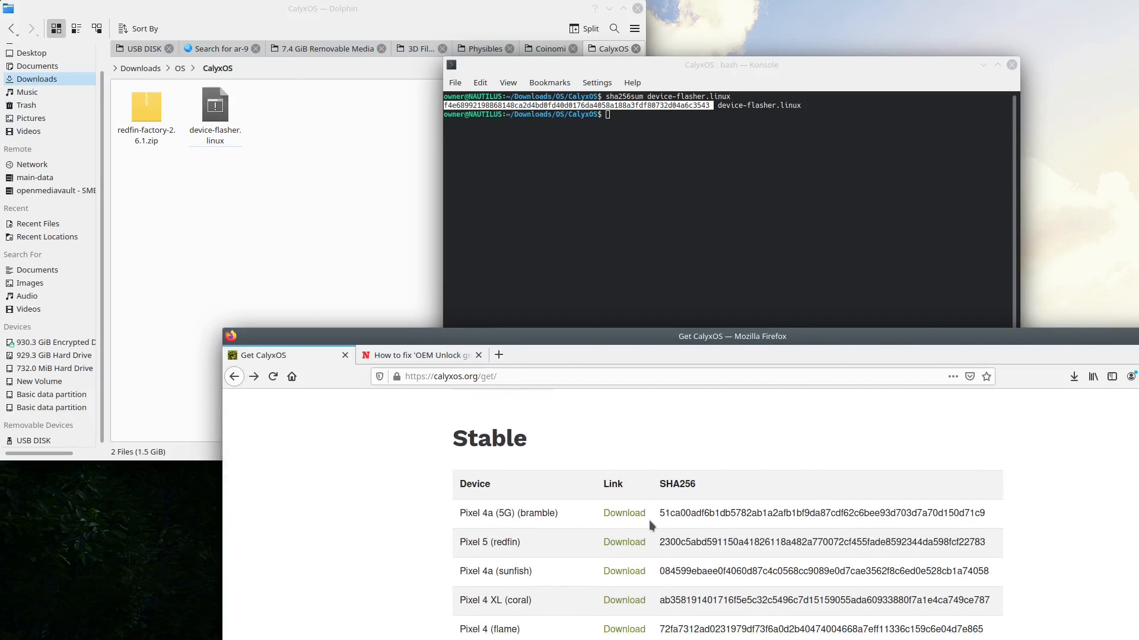
pyautogui.moveTo(738, 199)
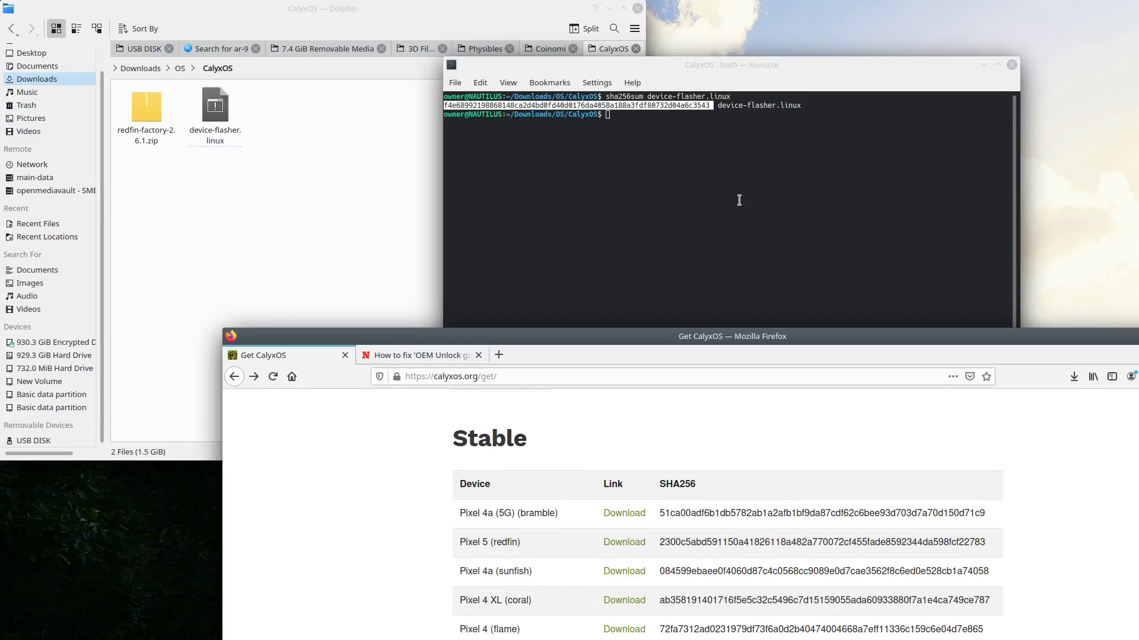
pyautogui.write('sha256sum redfin-factory-2.6.1.zip')
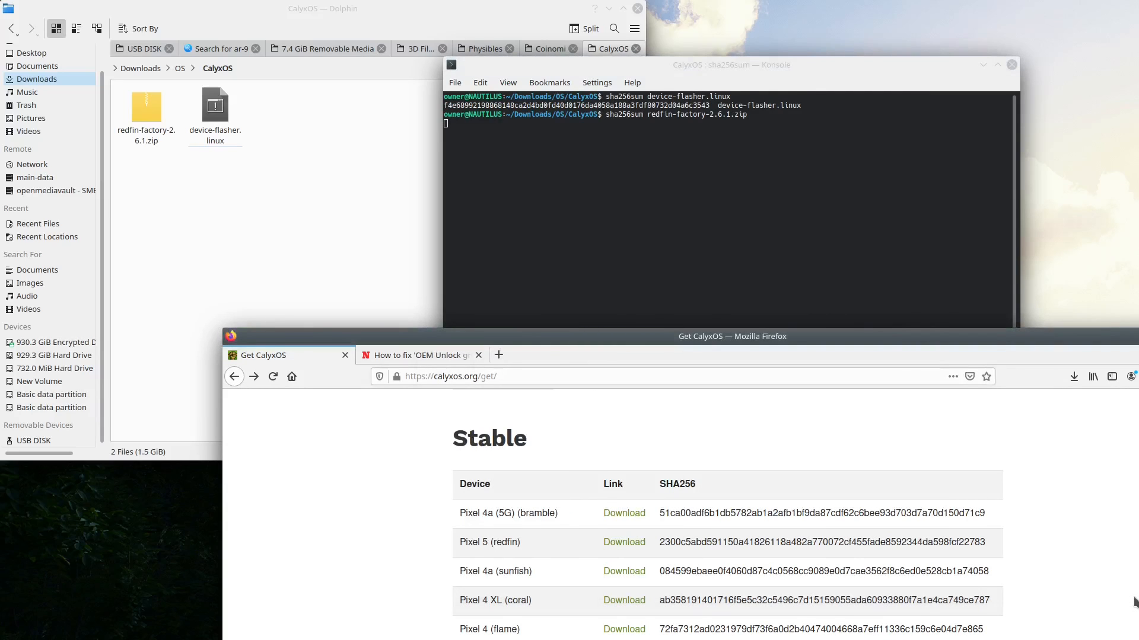
pyautogui.press('Return')
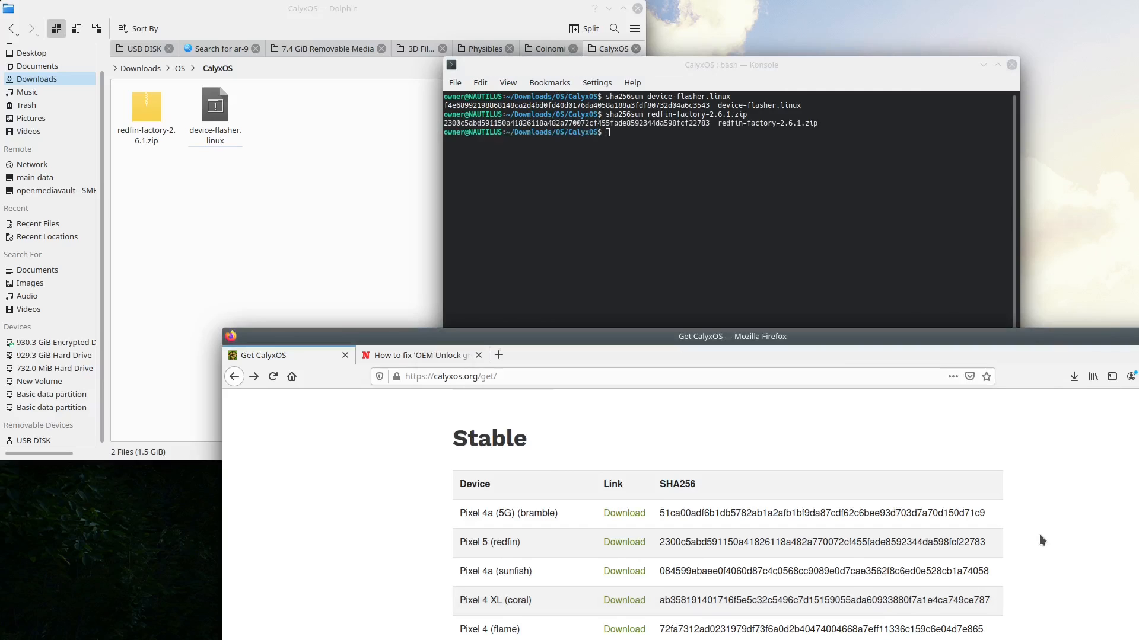